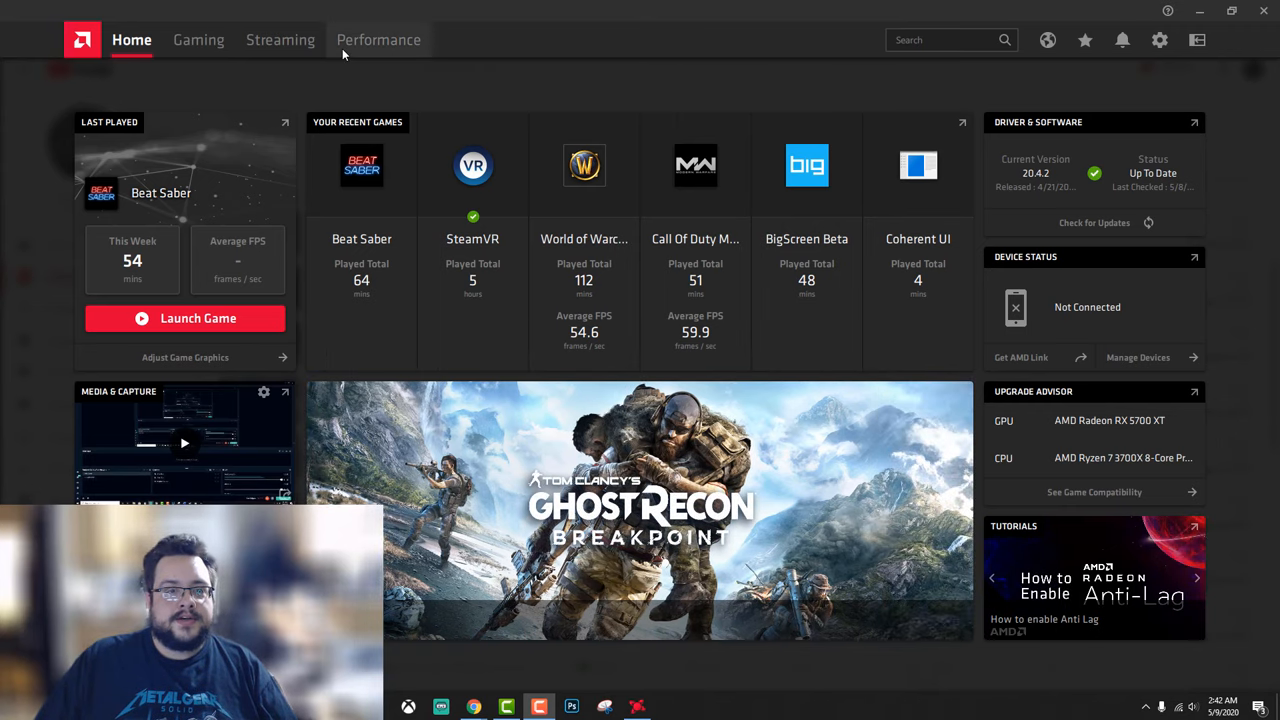
Show the Performance metrics page with live GPU, VRAM, CPU and RAM readings
left_click(378, 40)
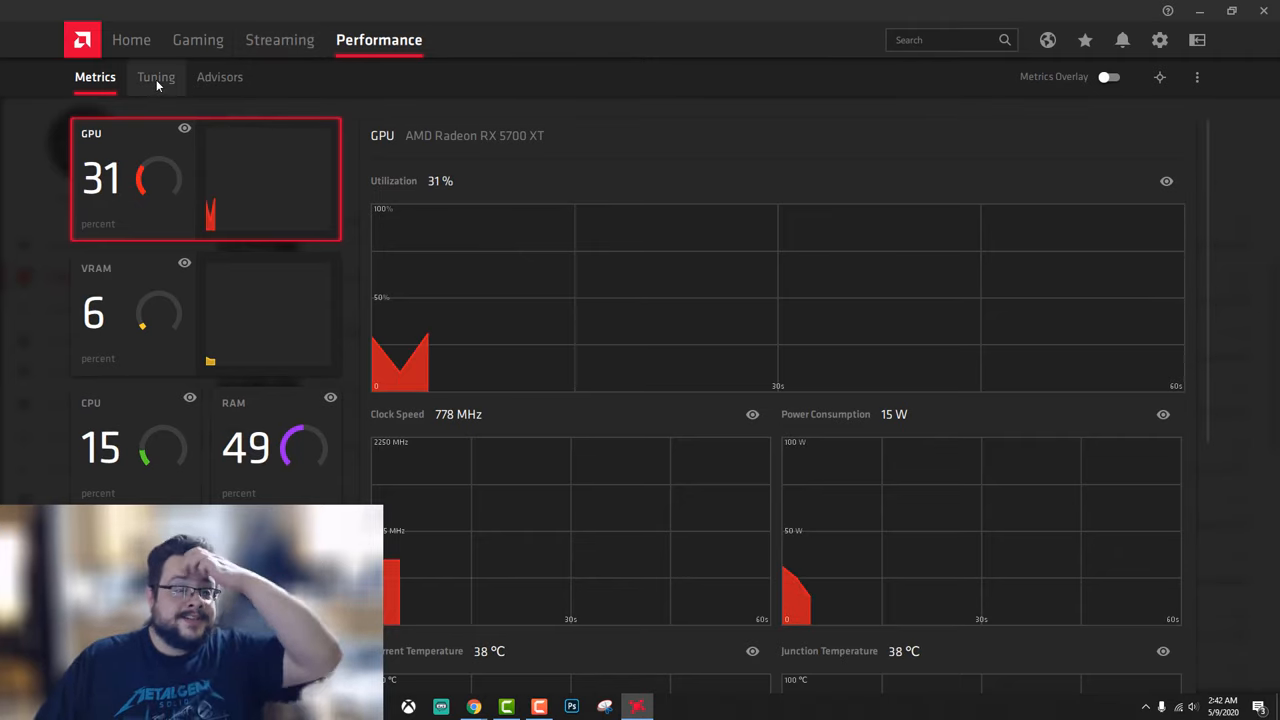
Switch to the Tuning page with manual control and the fan speed/temperature curve
left_click(156, 76)
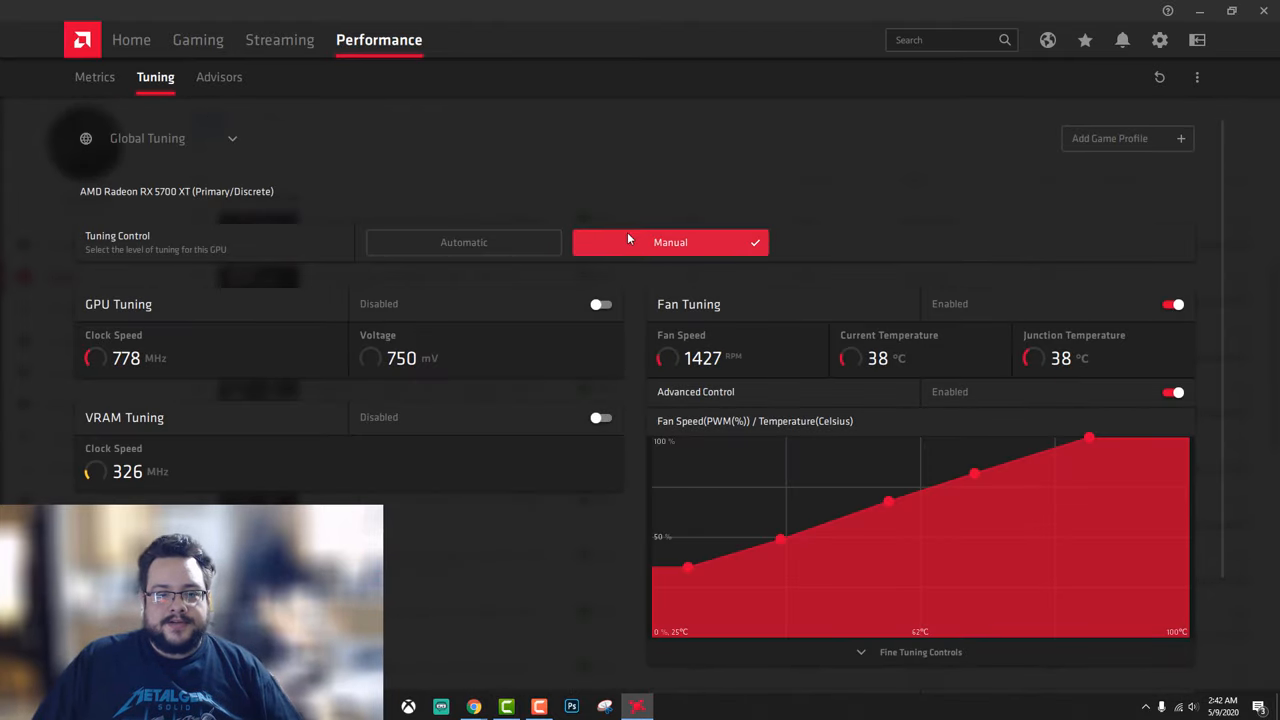
mouse_move(612, 292)
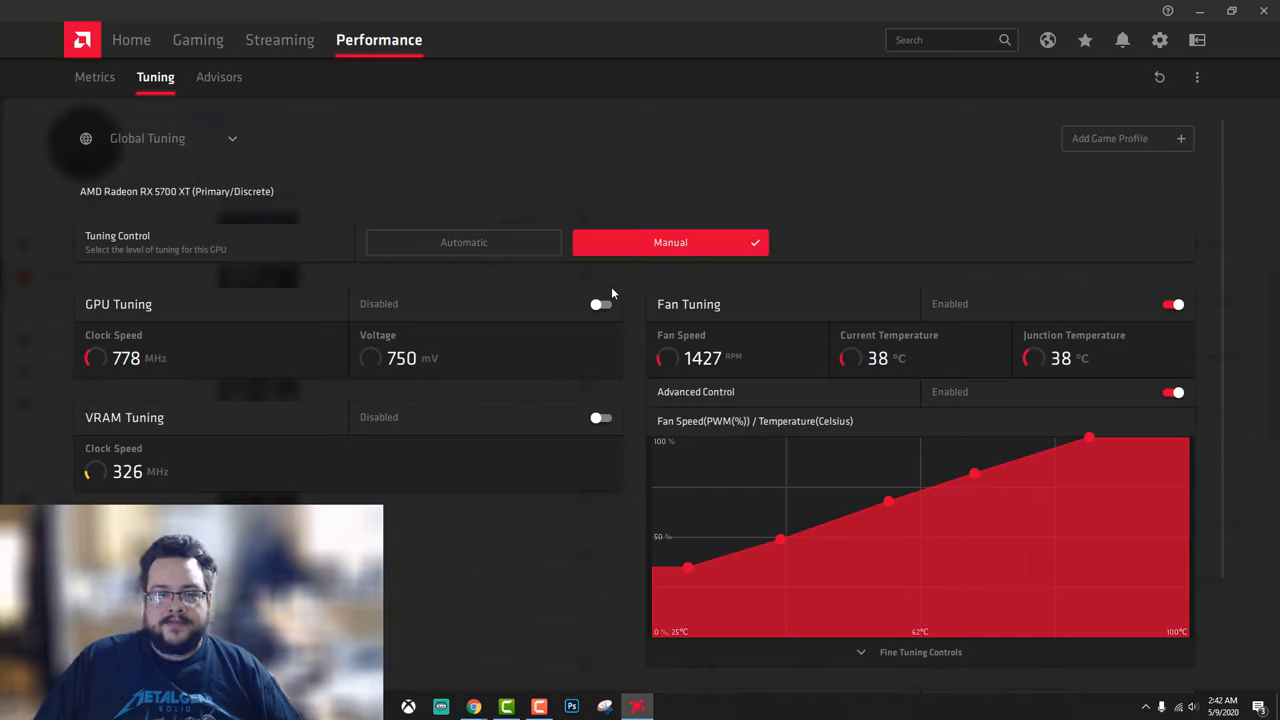
mouse_move(590, 404)
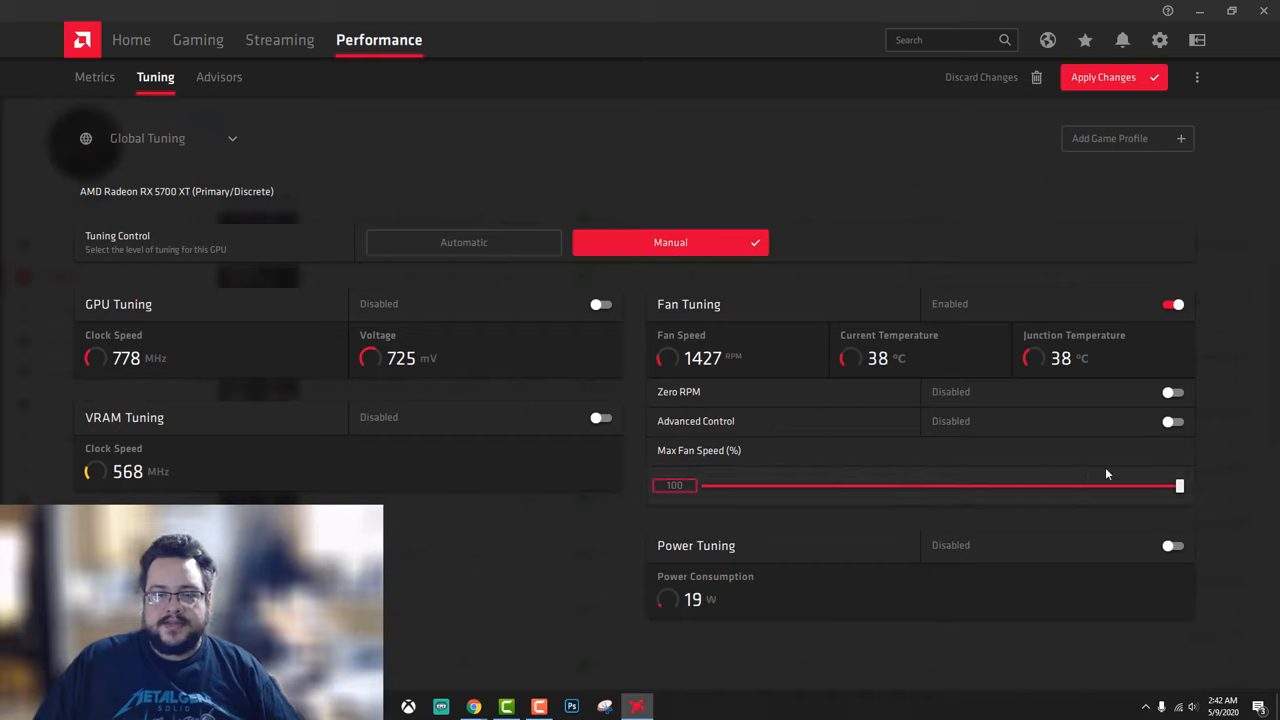
Lower the Max Fan Speed slider and return it to 100% with Advanced Control off
left_click_drag(1178, 486, 704, 486)
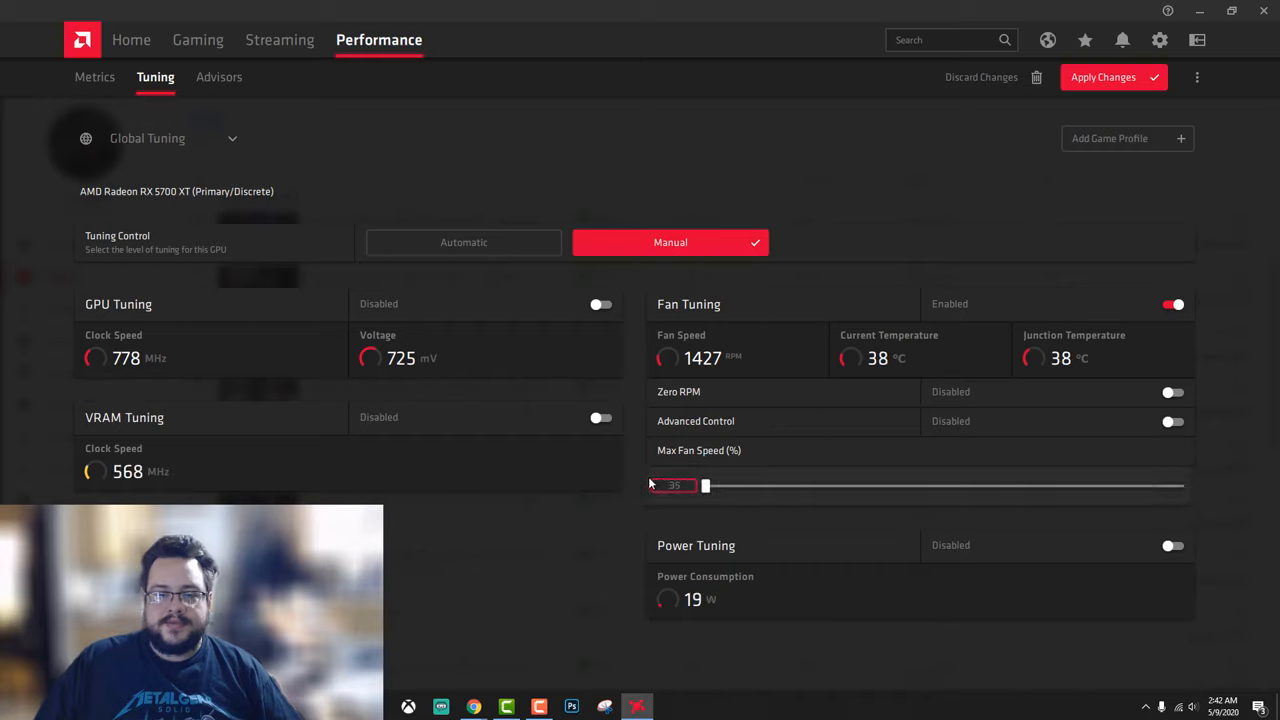
left_click_drag(704, 486, 1178, 486)
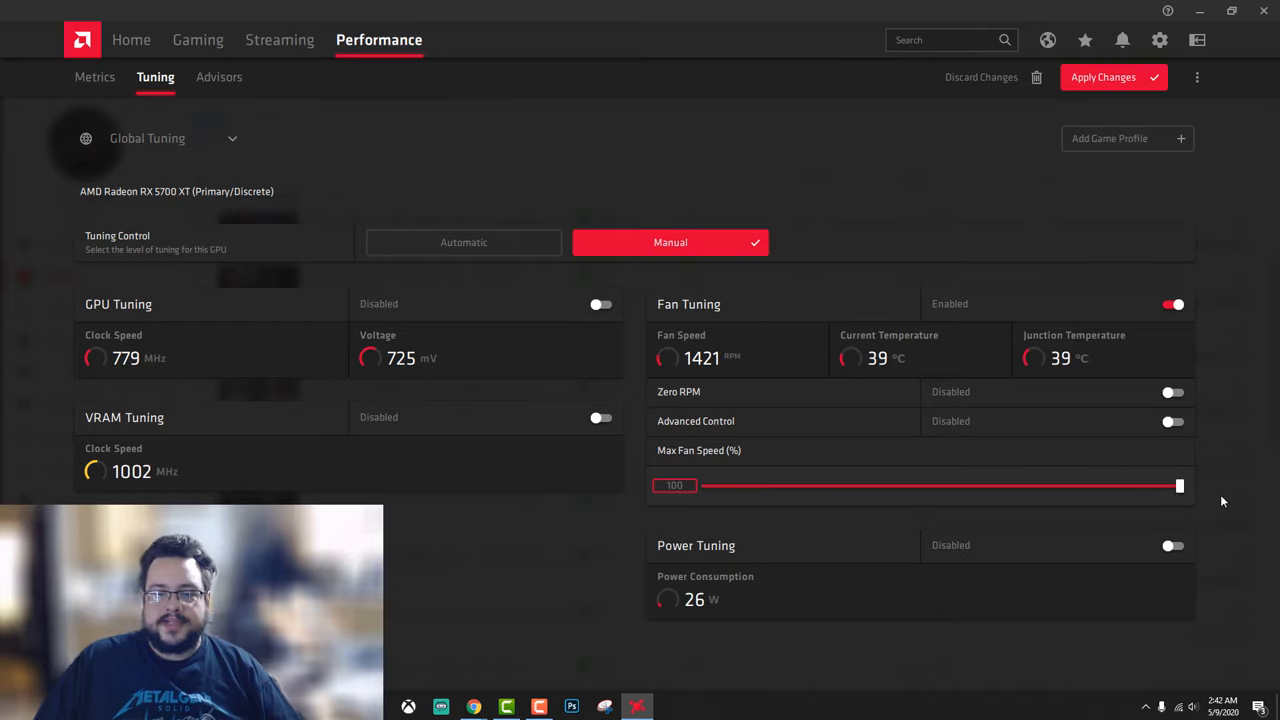
mouse_move(792, 430)
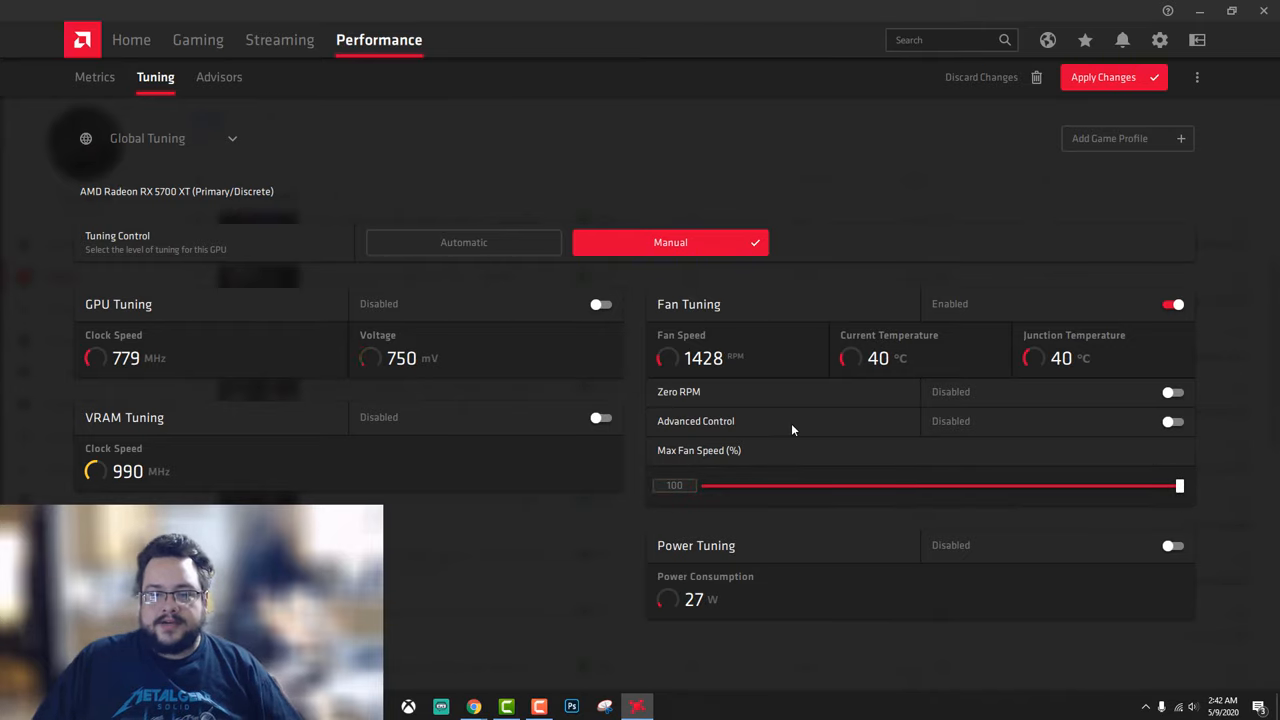
Re-enable Advanced Control to reveal the fan speed/temperature curve
left_click(1172, 420)
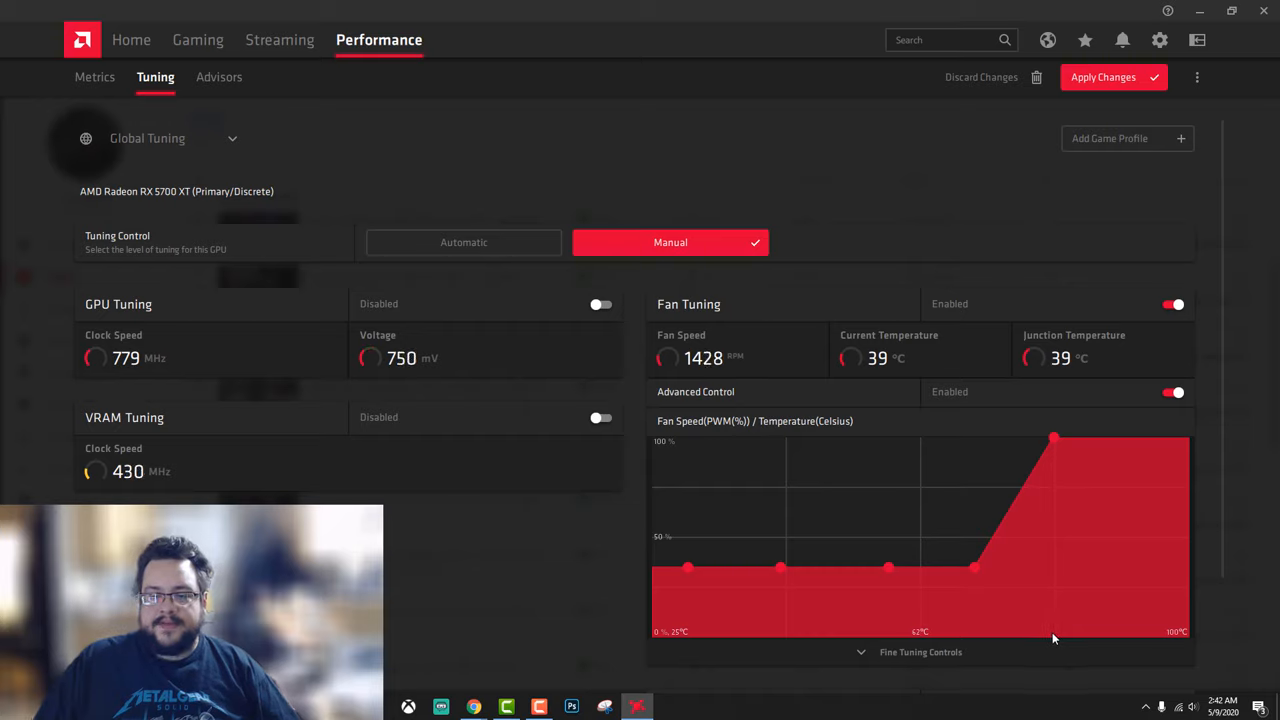
mouse_move(1064, 448)
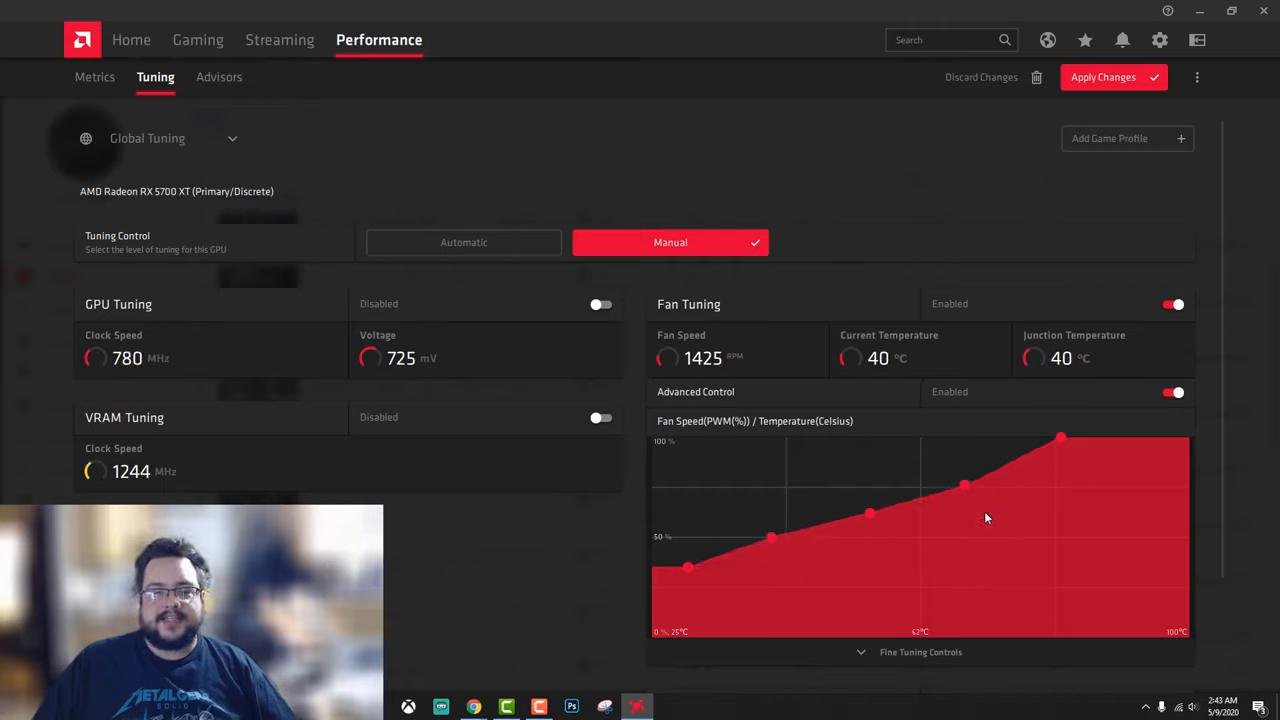
mouse_move(894, 580)
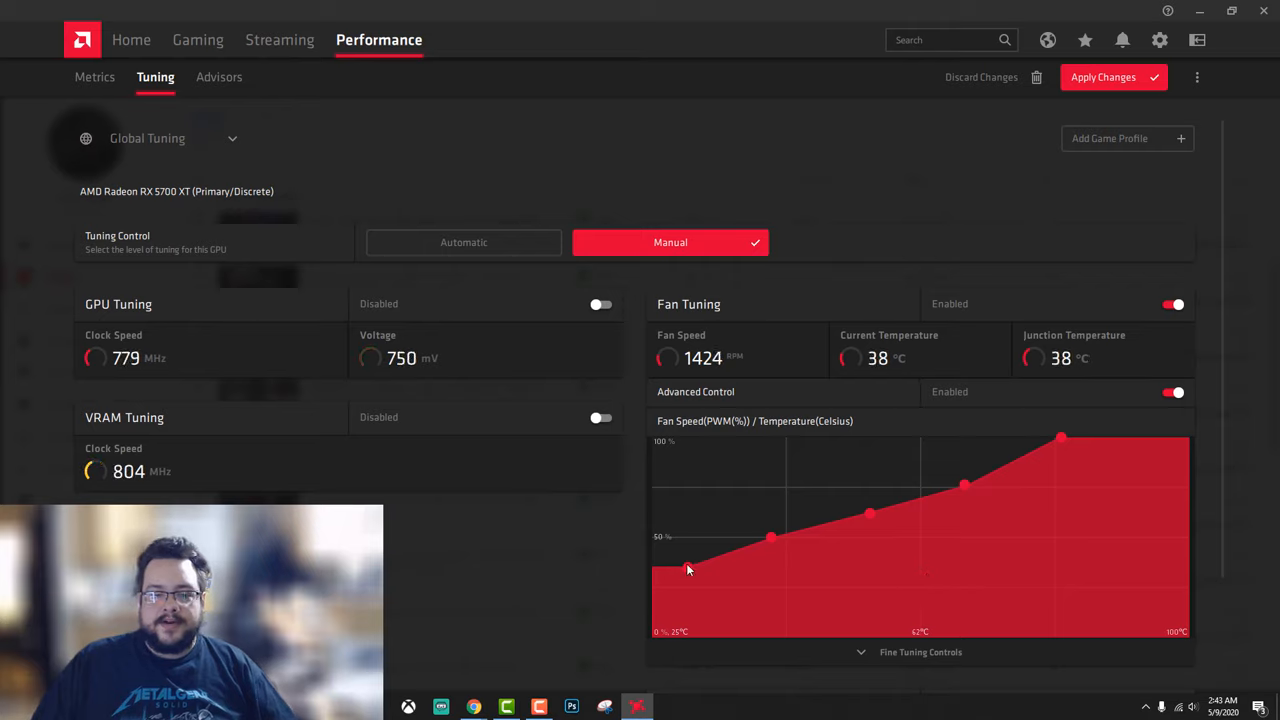
mouse_move(676, 588)
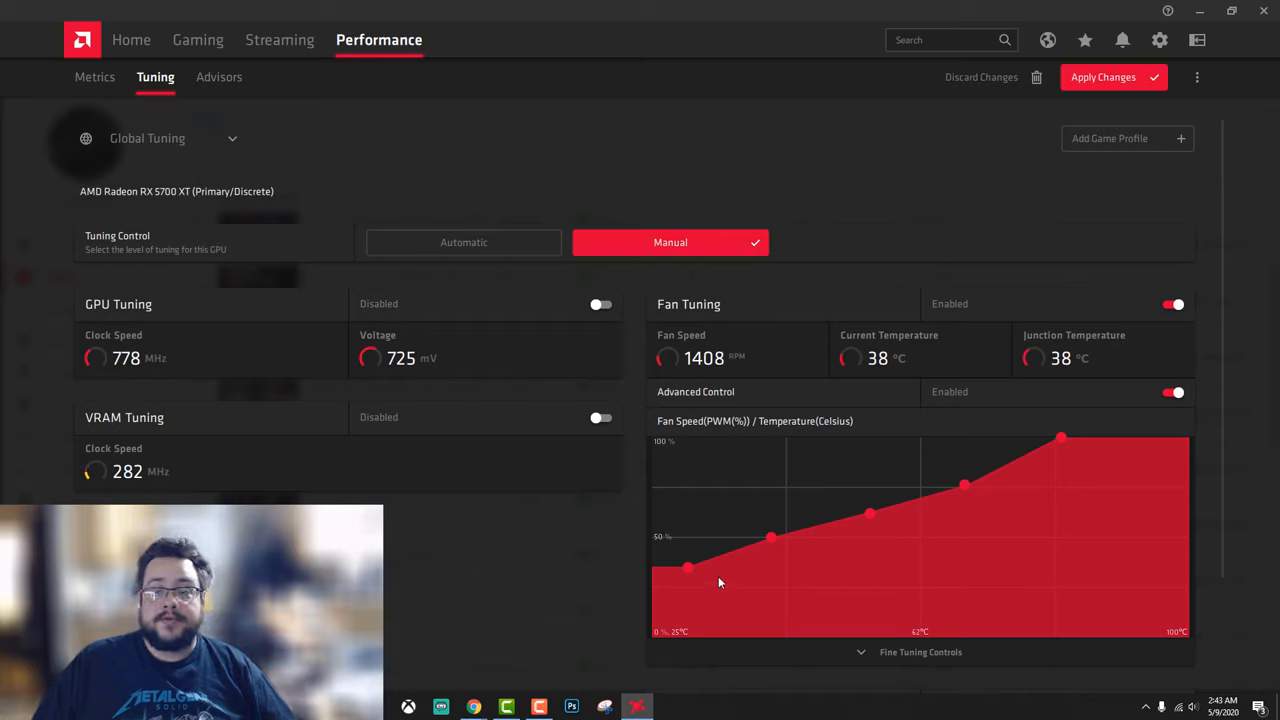
mouse_move(980, 524)
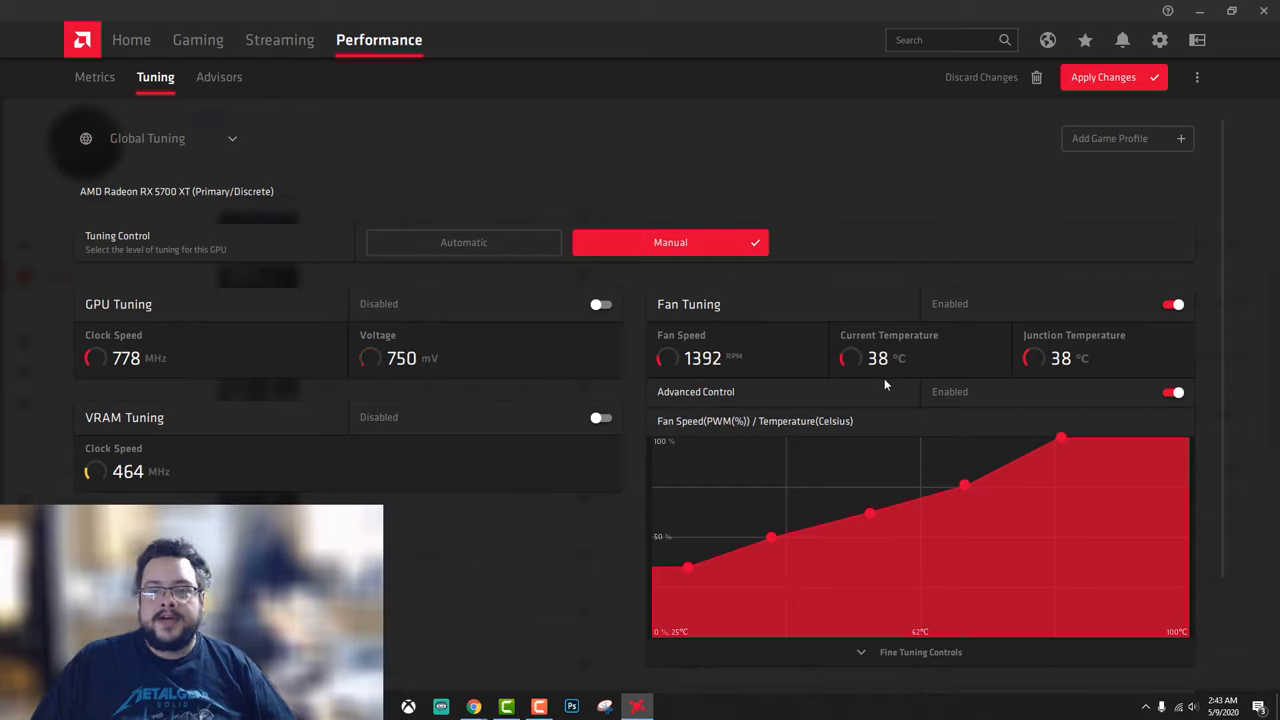
mouse_move(868, 388)
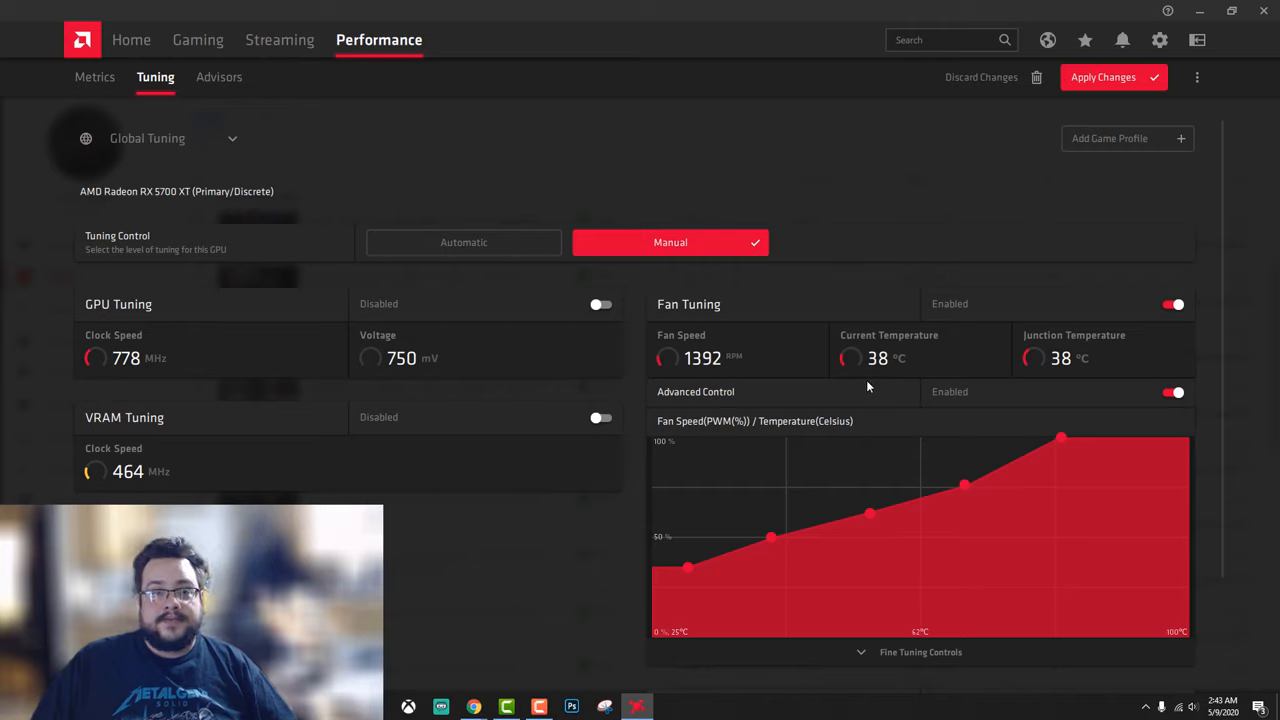